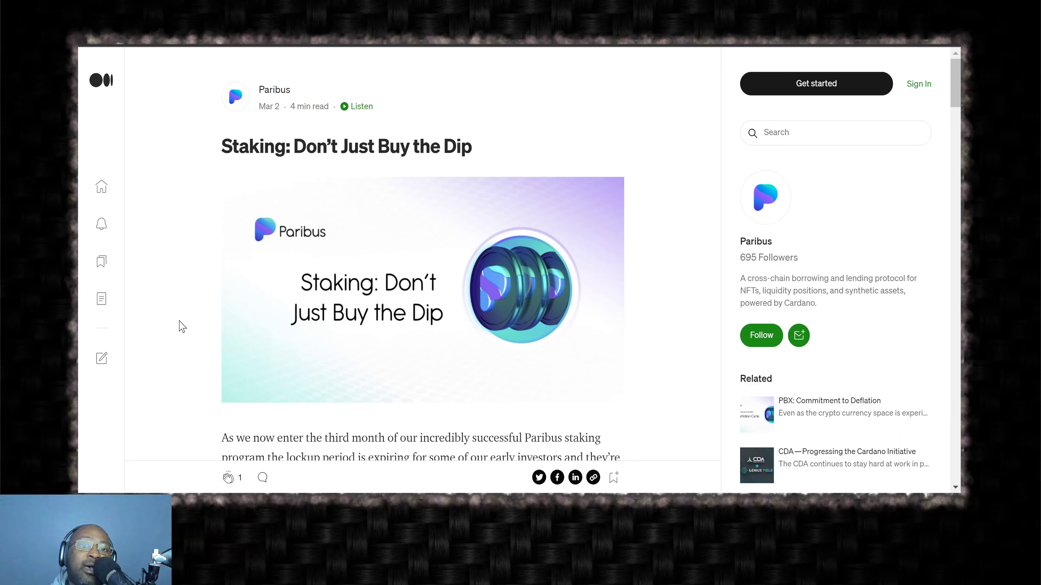
mouse_move(174, 319)
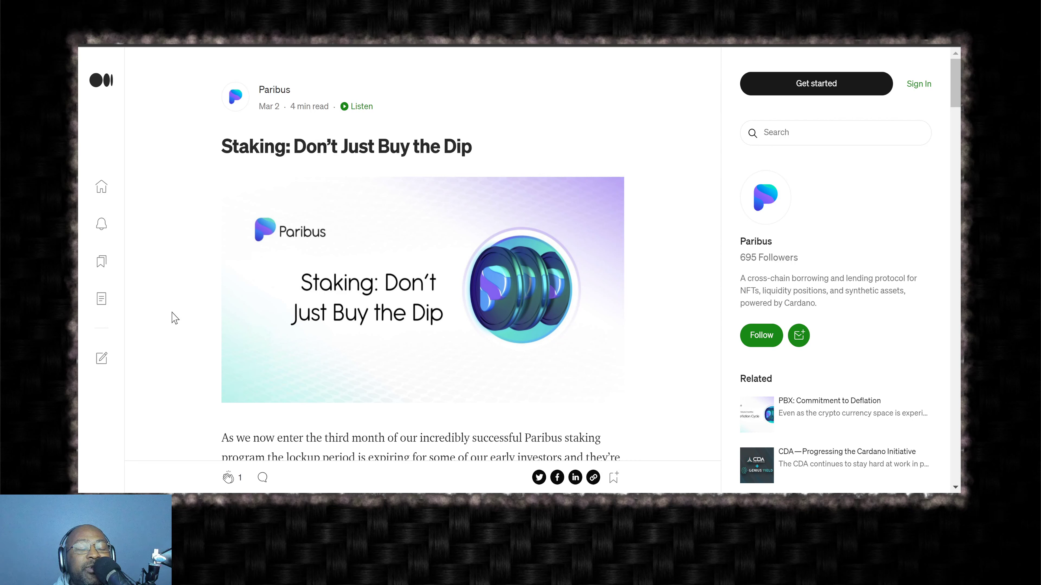
mouse_move(221, 332)
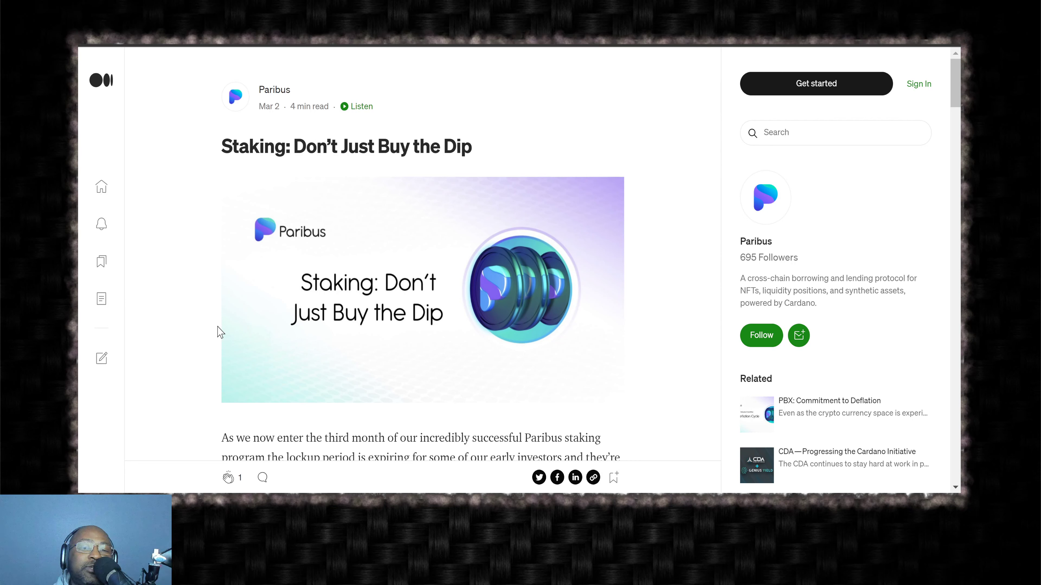
scroll(down, 3)
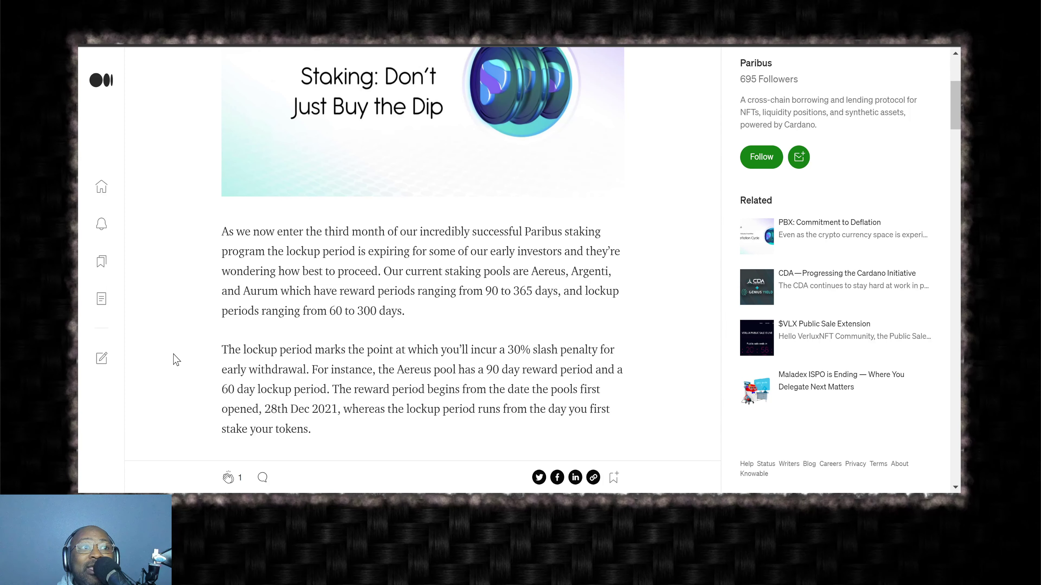
scroll(down, 3)
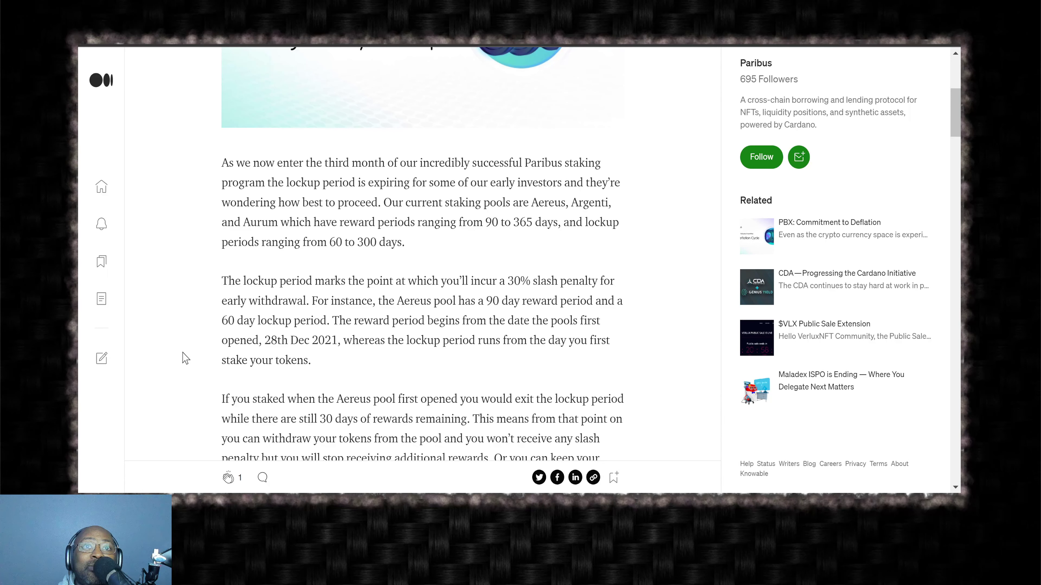
scroll(down, 3)
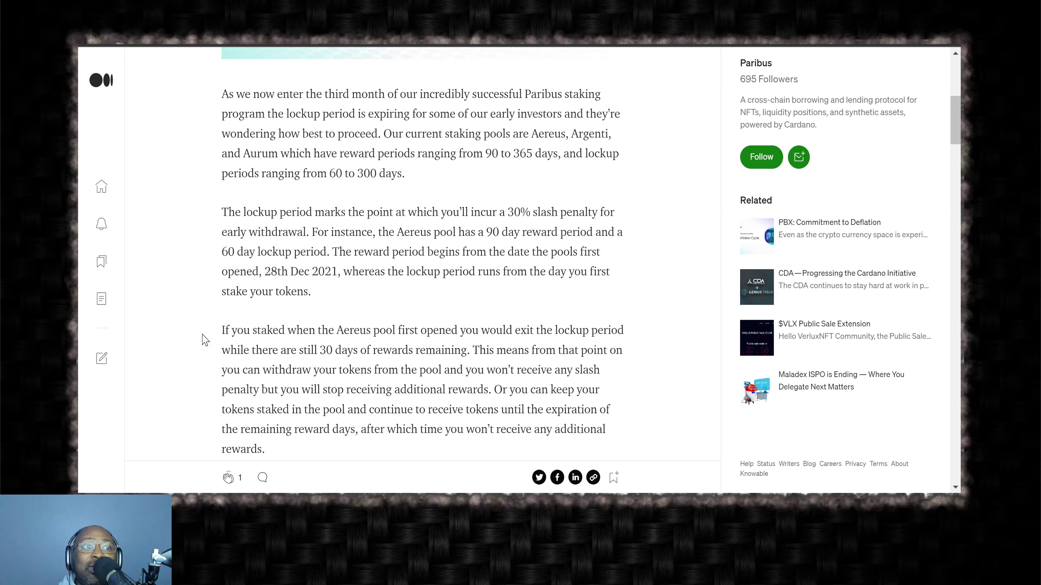
mouse_move(218, 335)
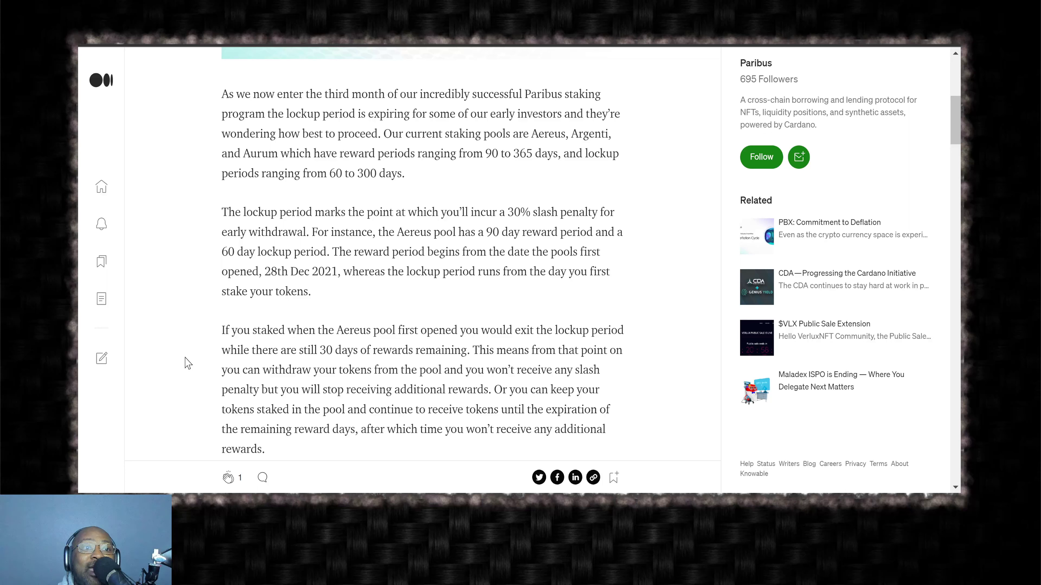
scroll(down, 3)
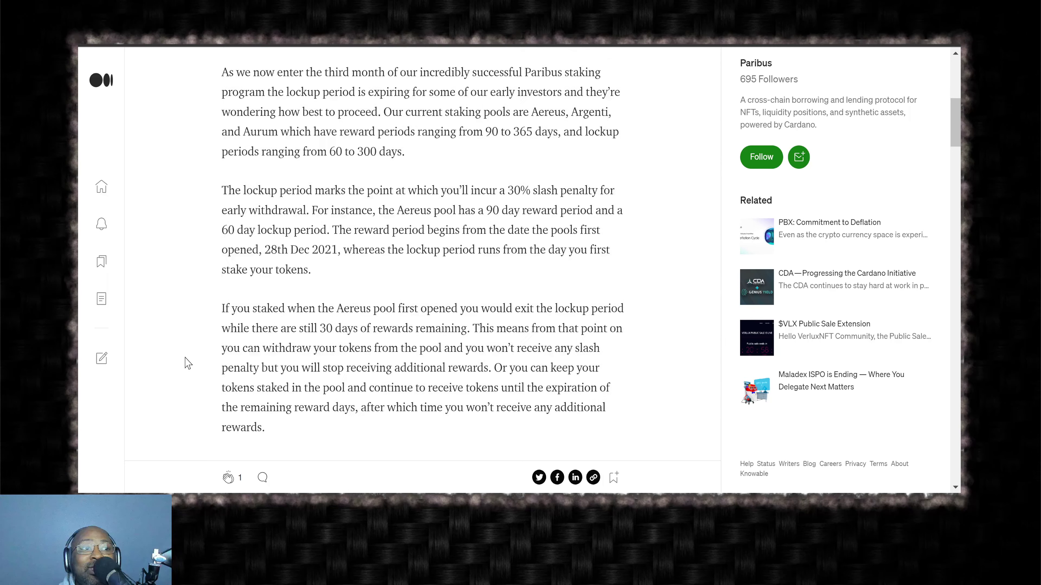
scroll(down, 3)
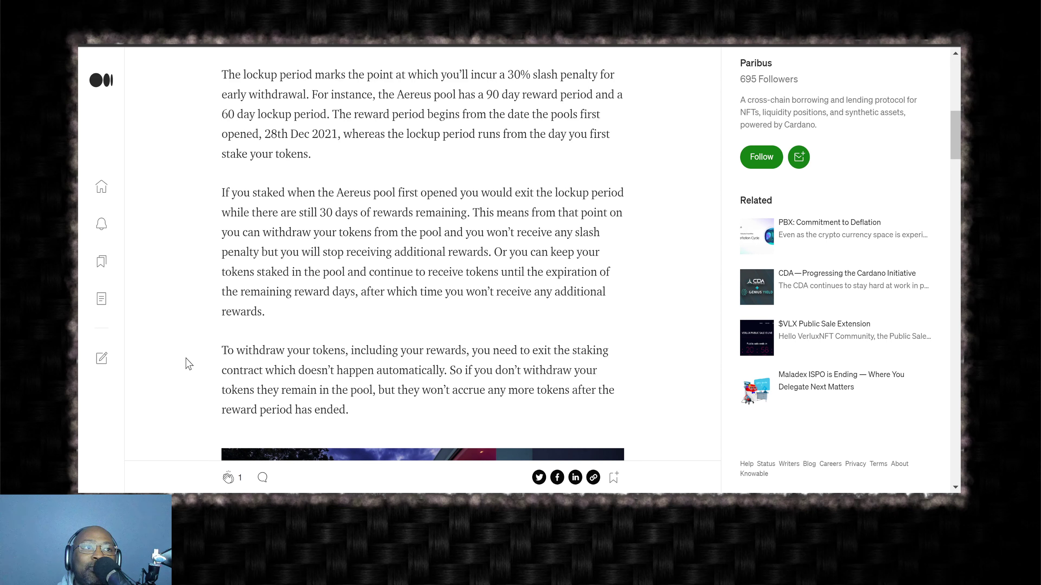
mouse_move(195, 345)
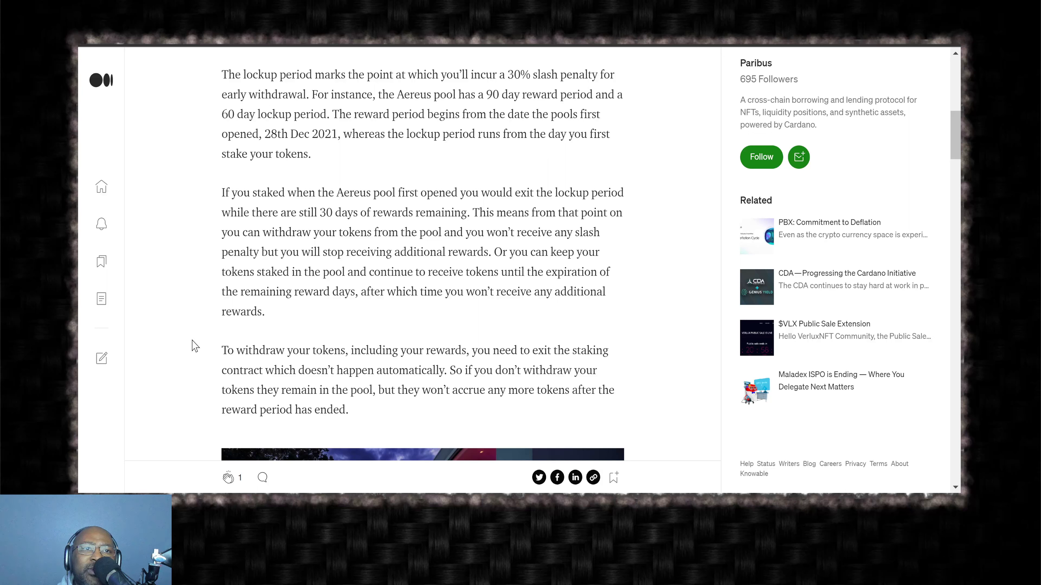
mouse_move(204, 352)
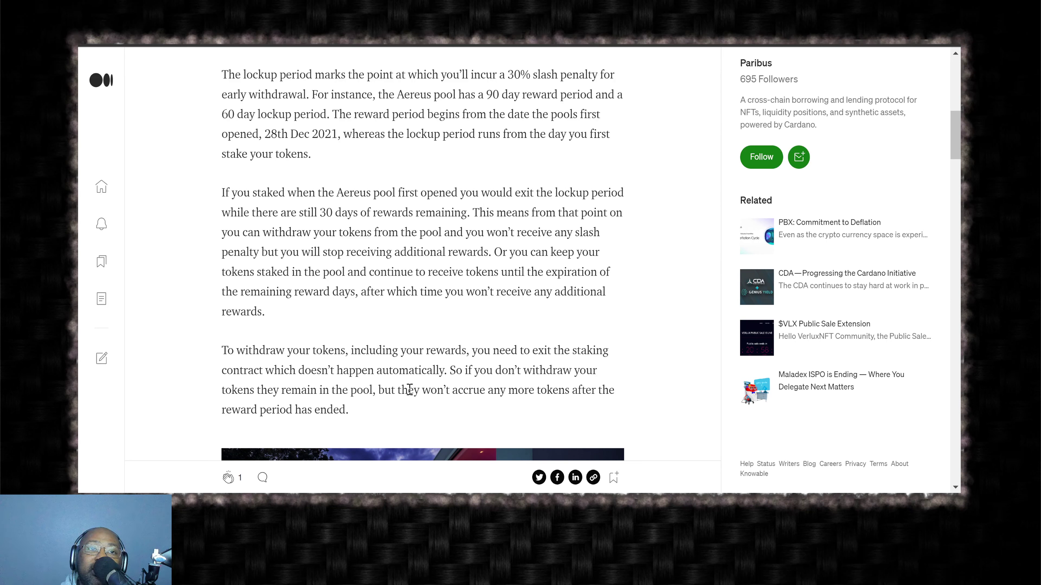
mouse_move(215, 354)
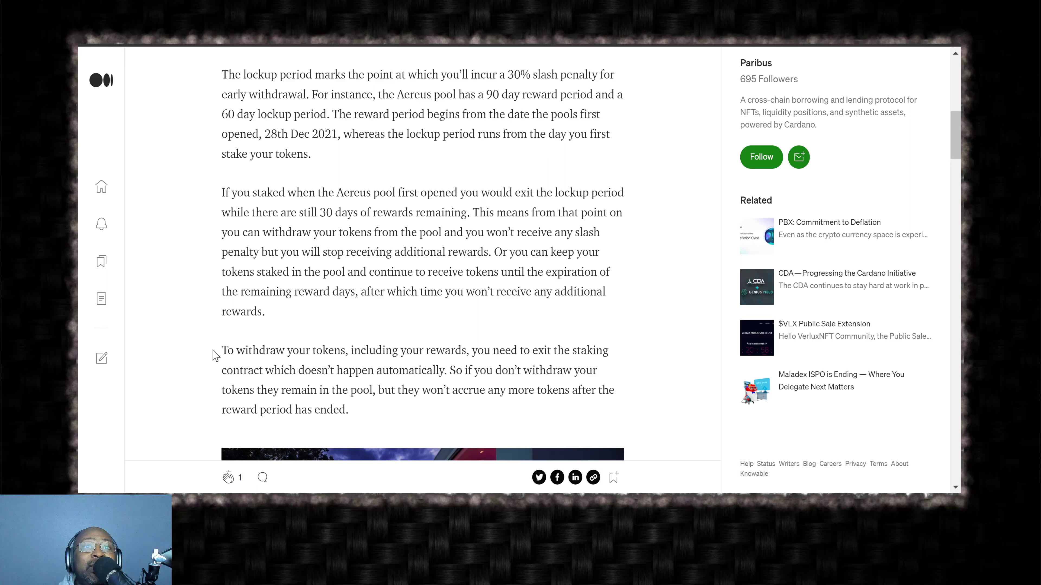
scroll(down, 3)
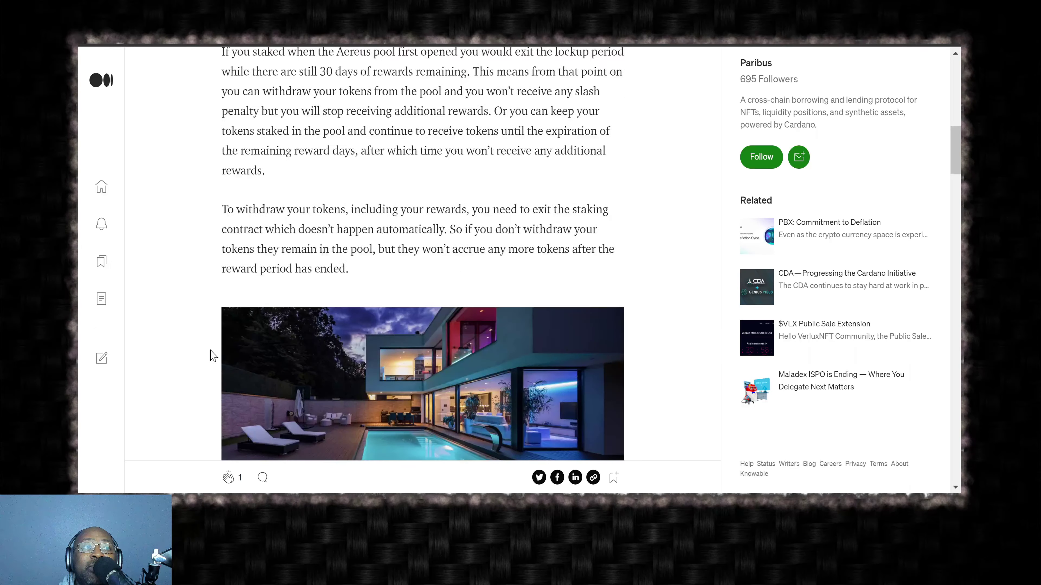
scroll(down, 3)
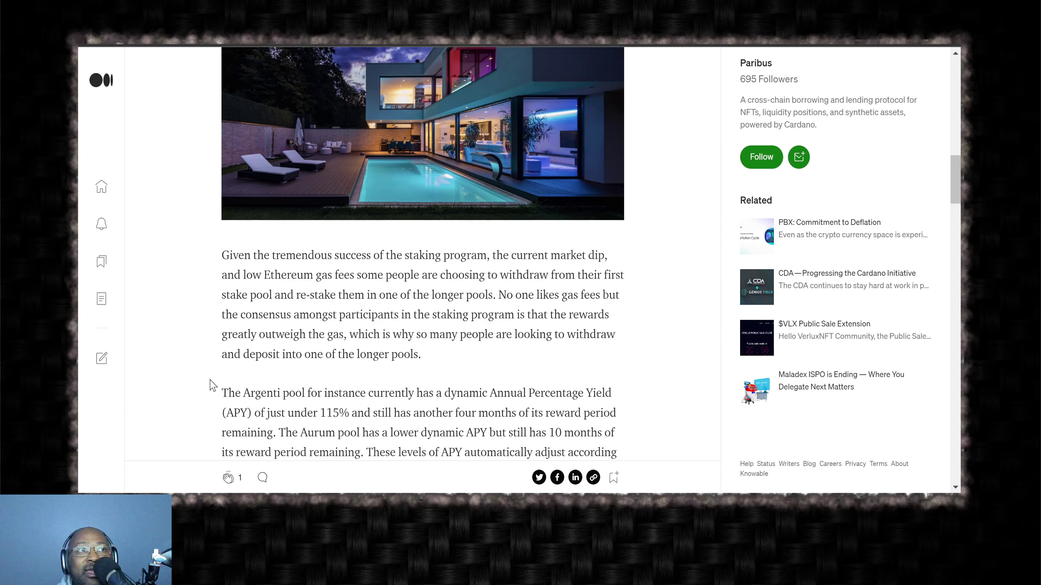
mouse_move(208, 323)
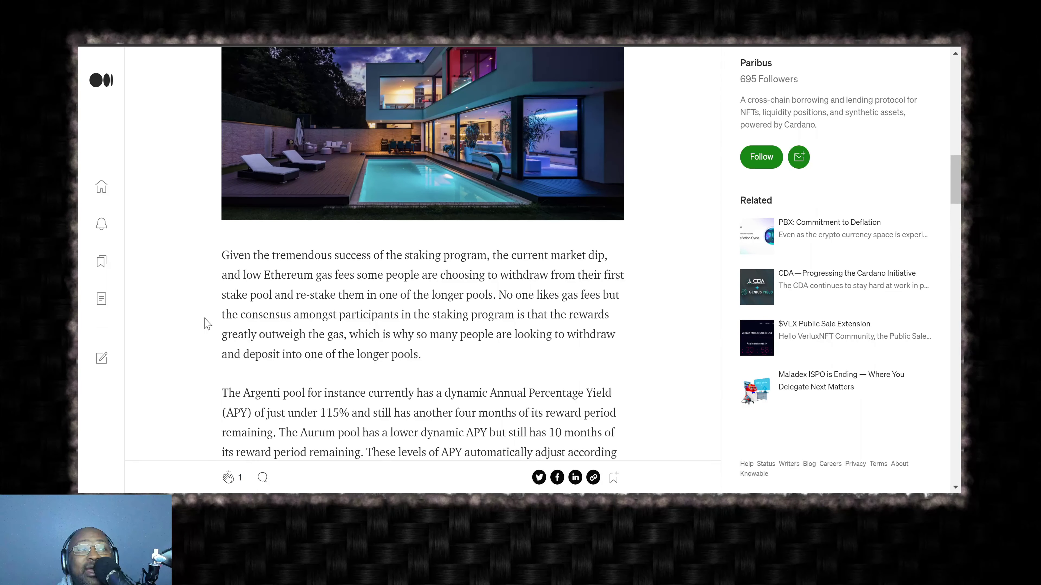
scroll(down, 3)
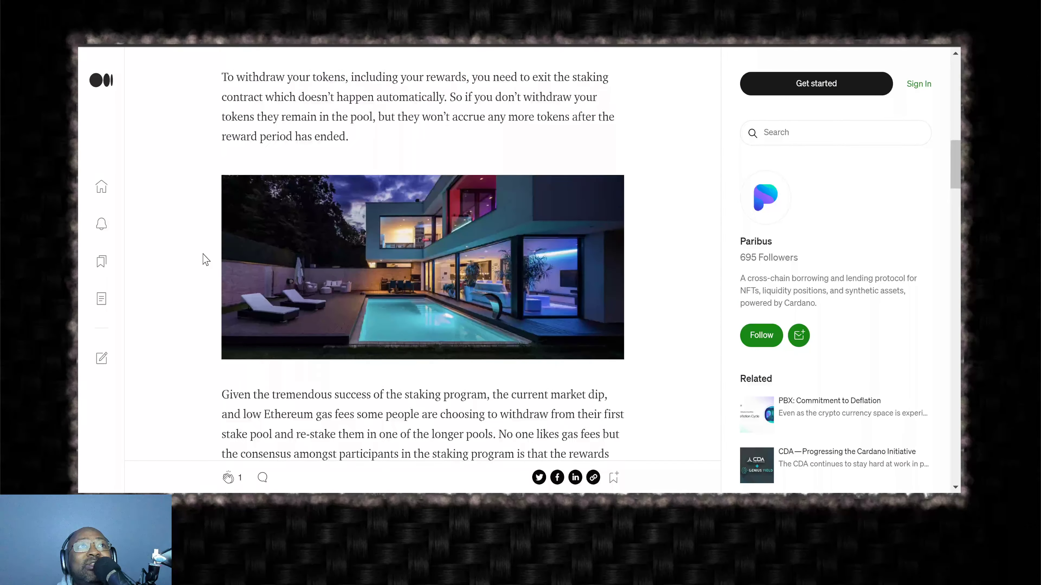
scroll(down, 3)
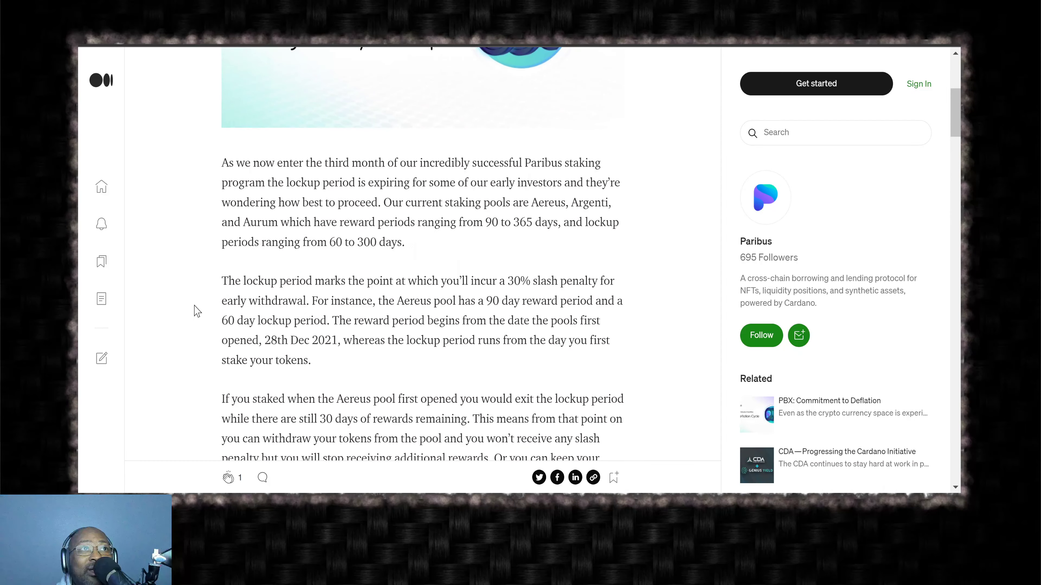
scroll(down, 3)
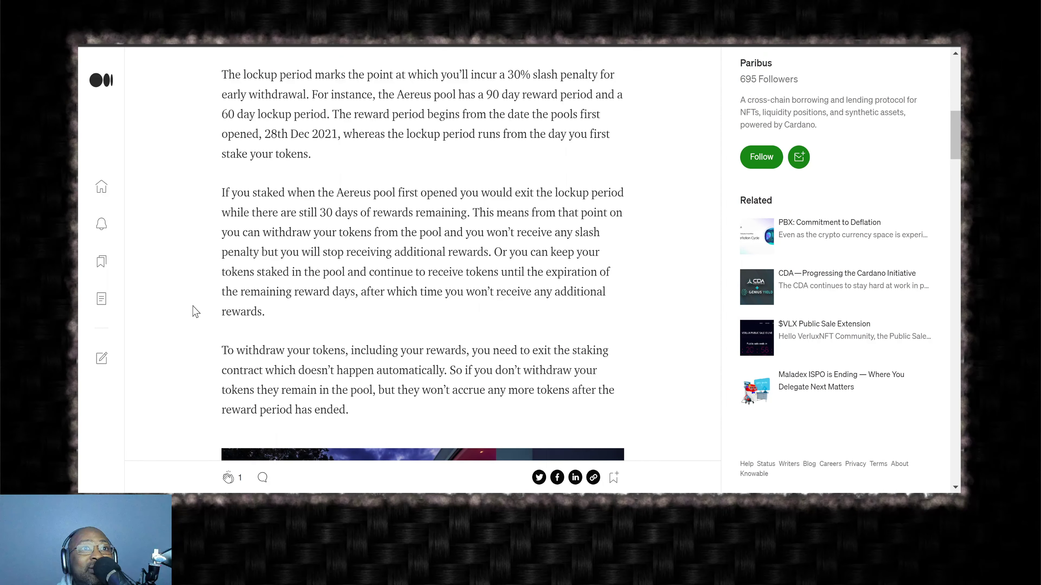
scroll(down, 3)
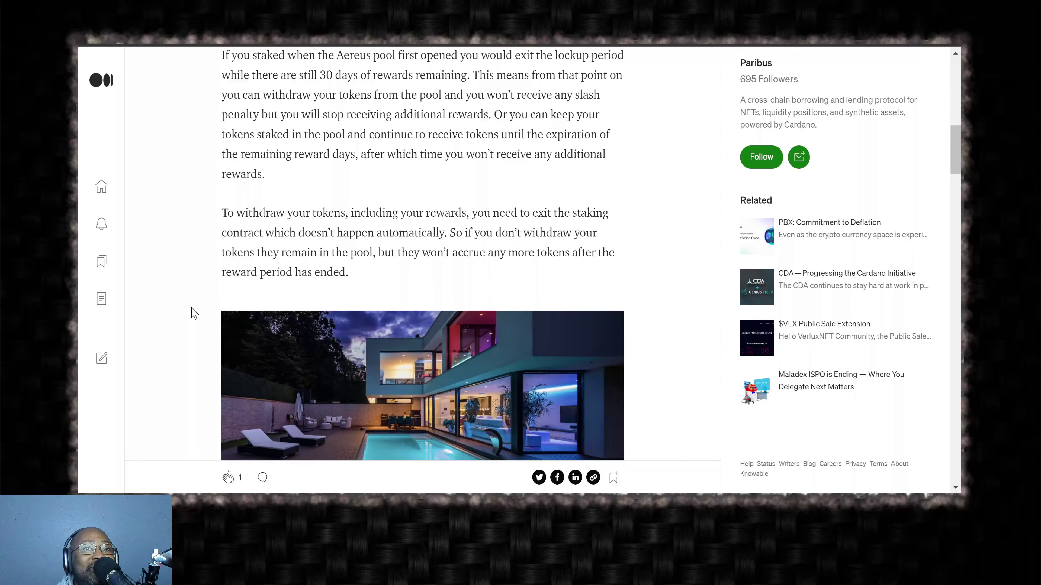
scroll(down, 3)
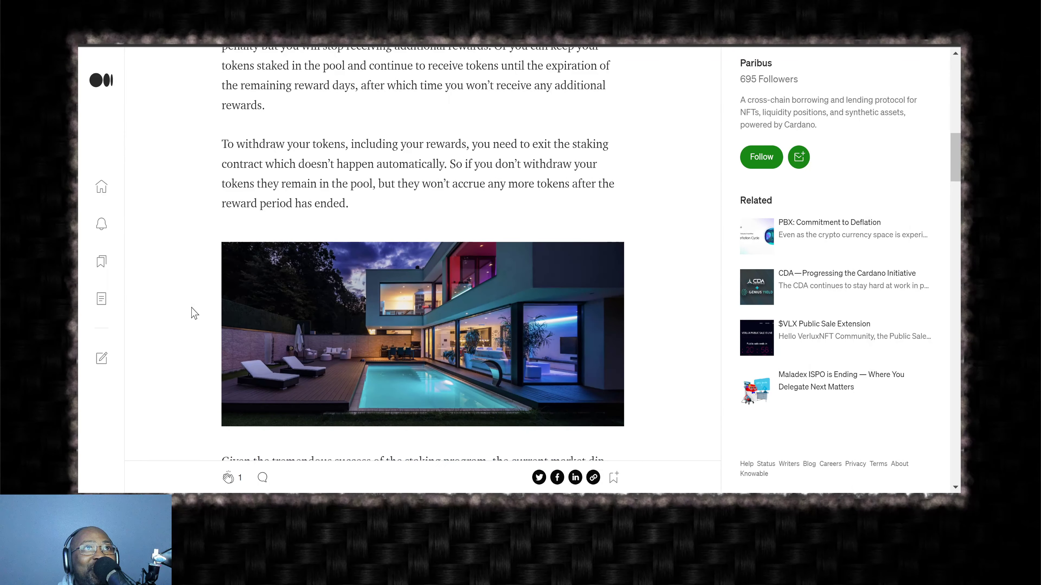
scroll(down, 3)
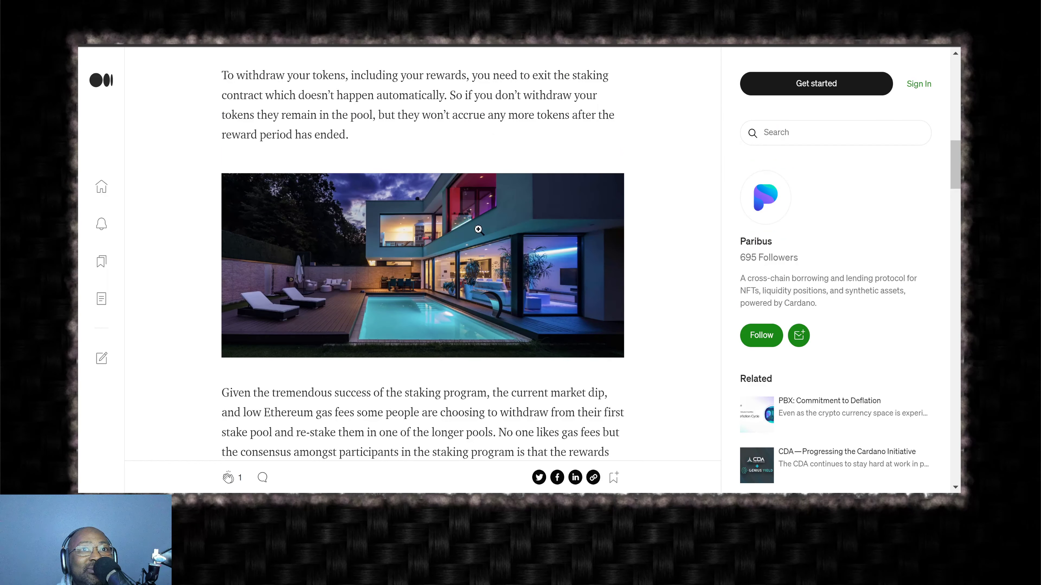
mouse_move(181, 289)
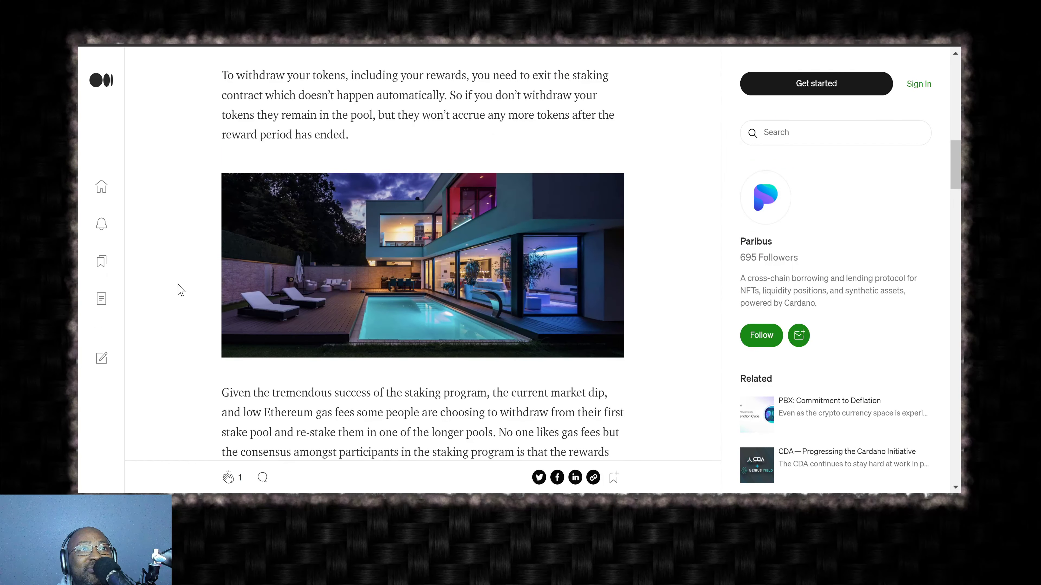
scroll(down, 3)
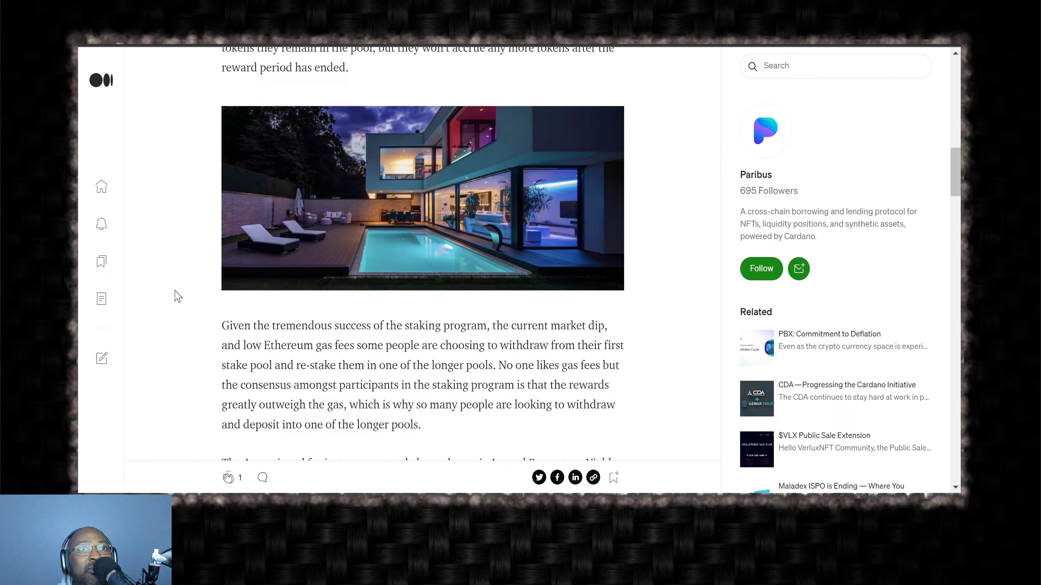
scroll(down, 3)
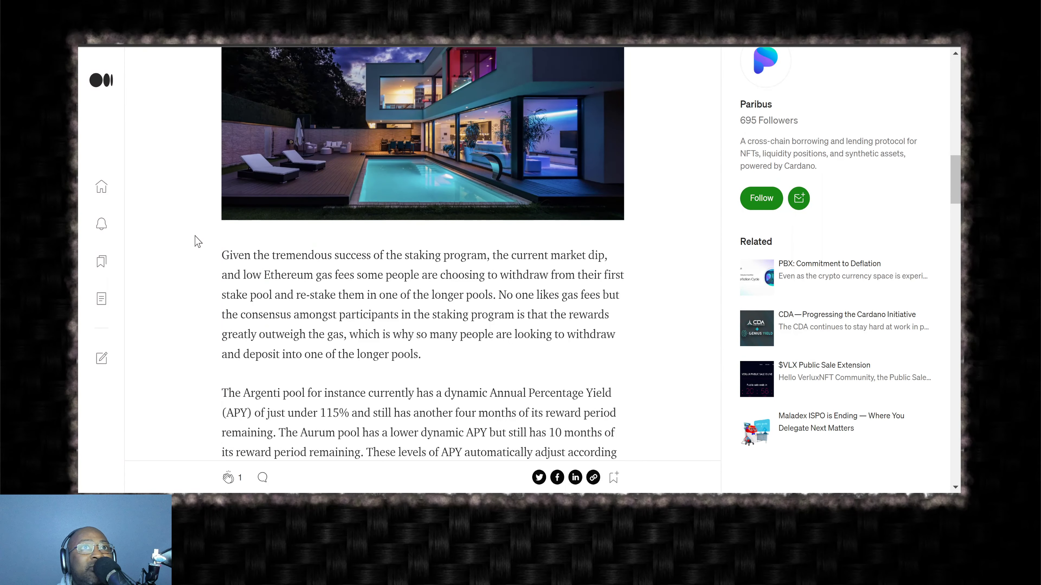
scroll(down, 3)
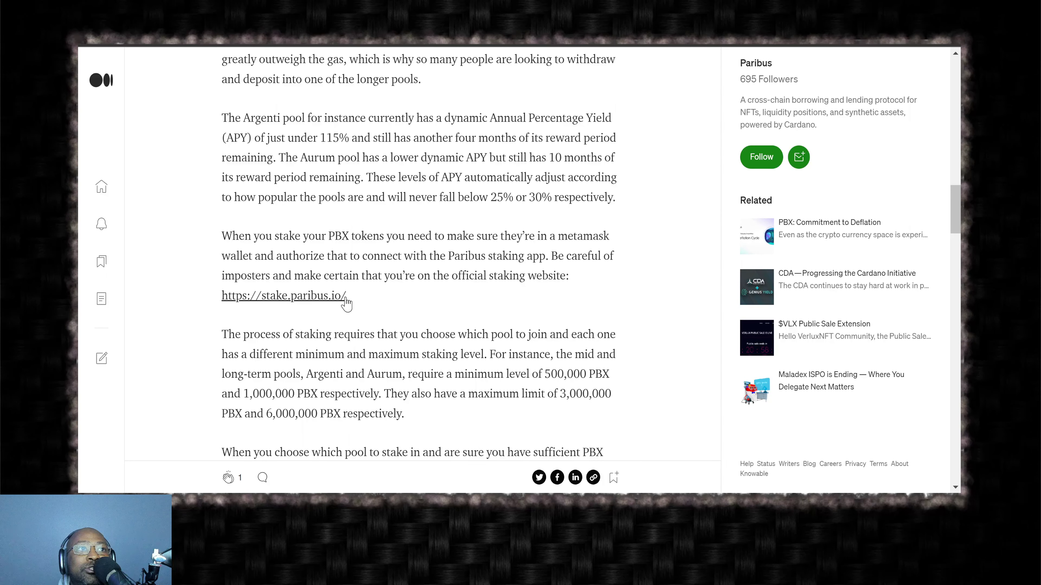
mouse_move(268, 300)
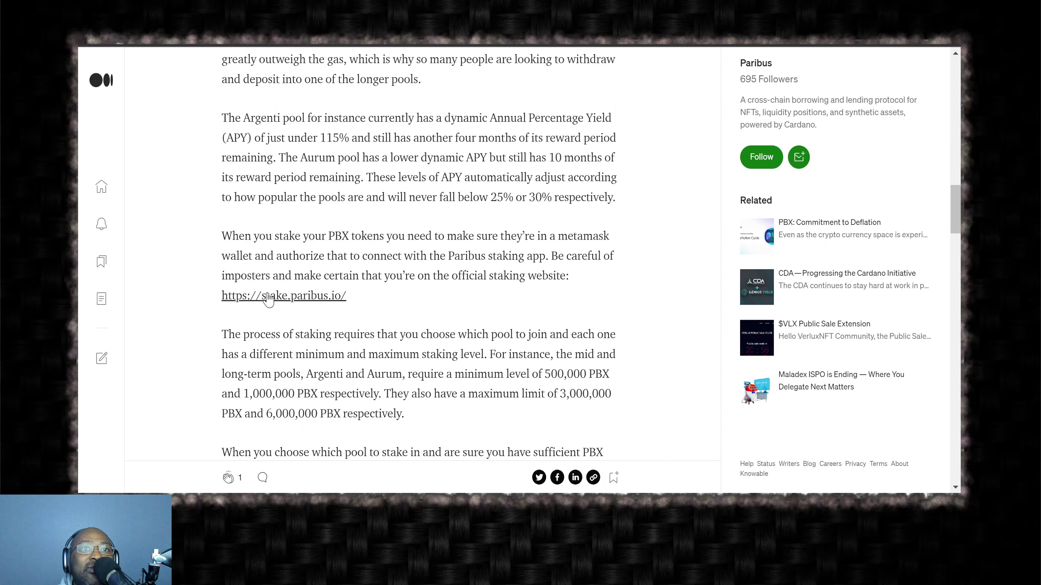
scroll(down, 3)
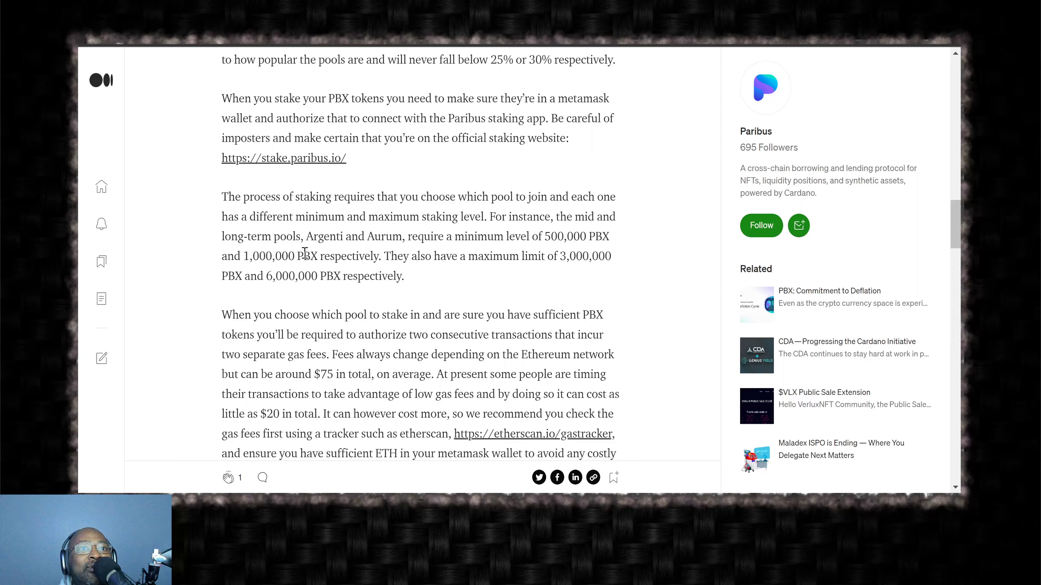
mouse_move(310, 189)
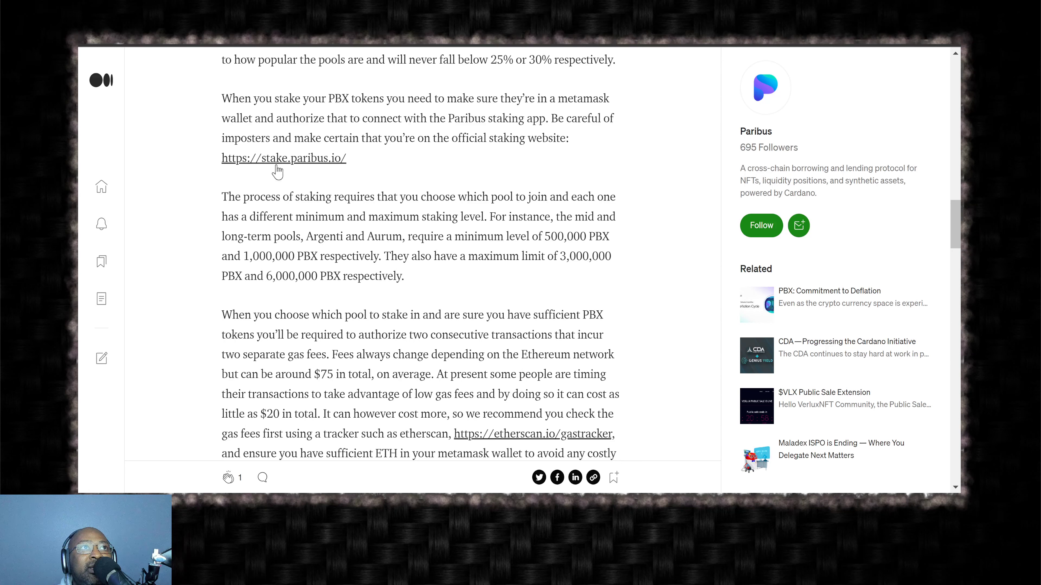
mouse_move(325, 169)
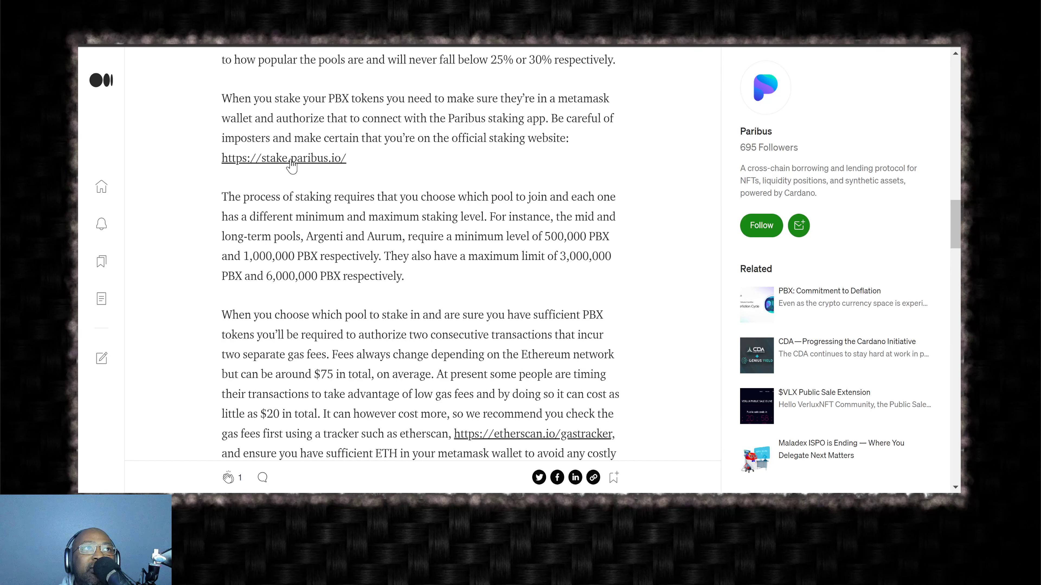
mouse_move(326, 169)
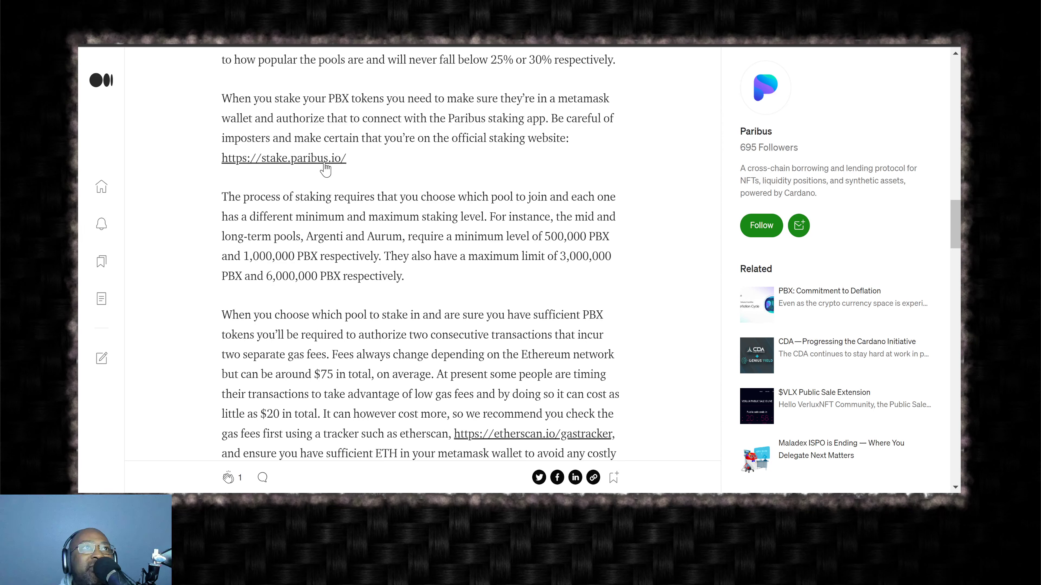
mouse_move(275, 212)
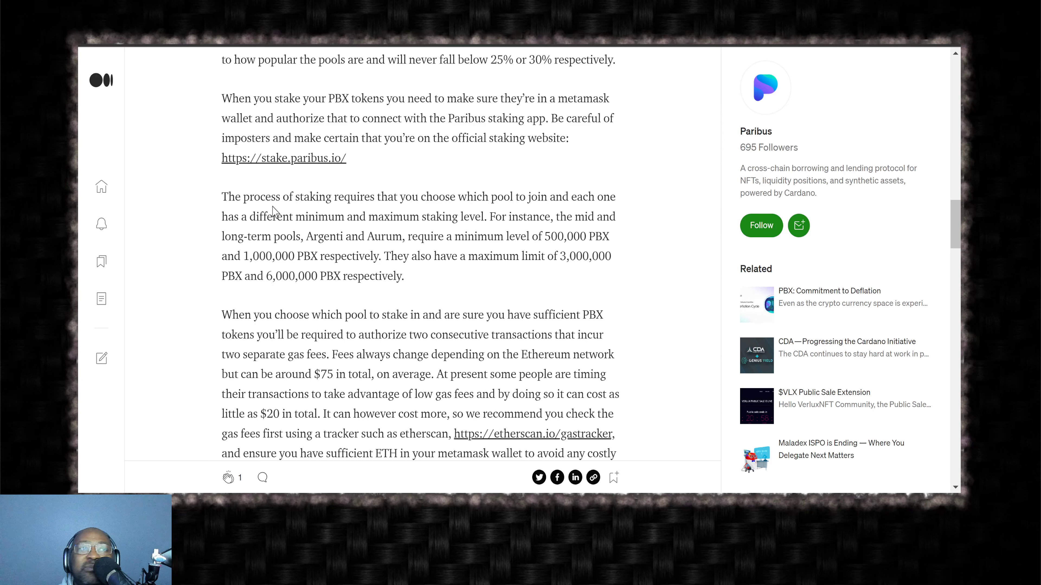
mouse_move(281, 174)
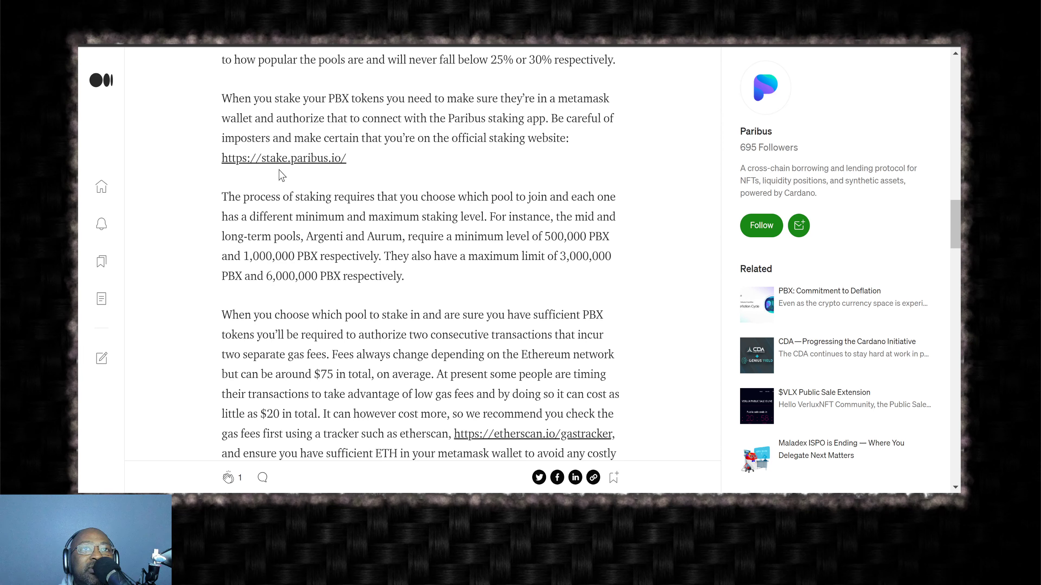
mouse_move(275, 186)
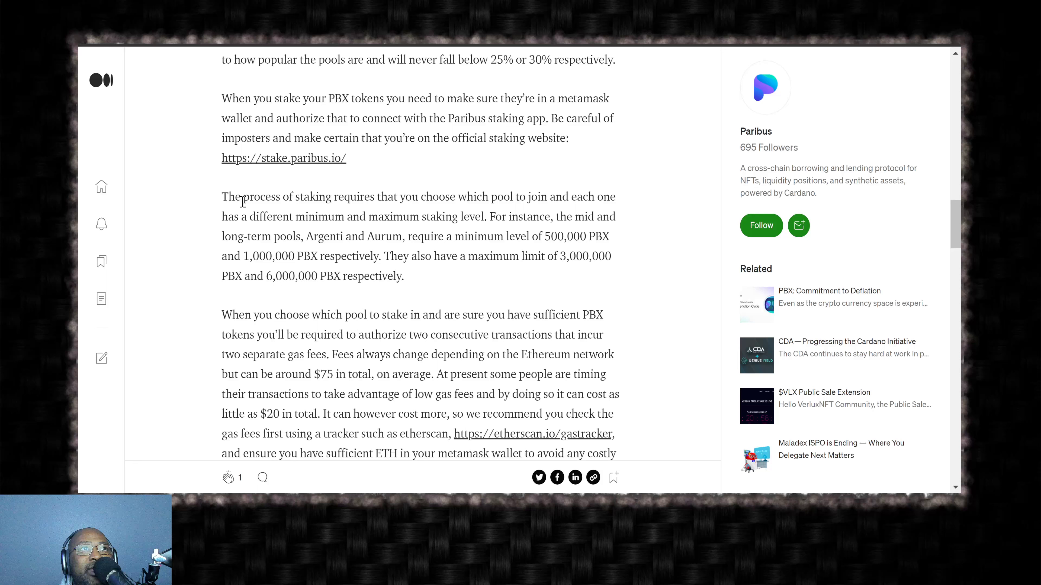
mouse_move(239, 211)
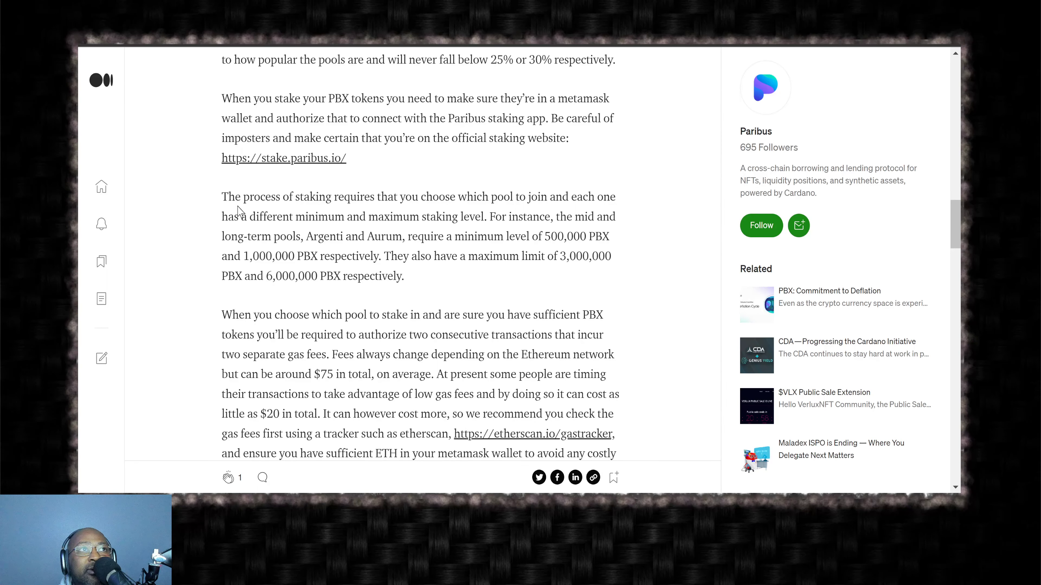
scroll(down, 3)
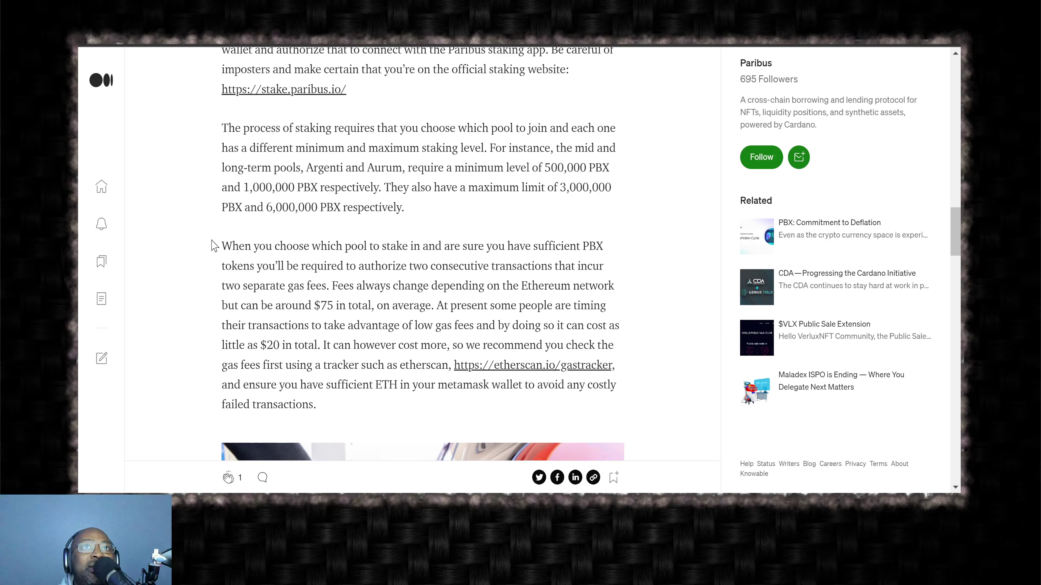
mouse_move(396, 235)
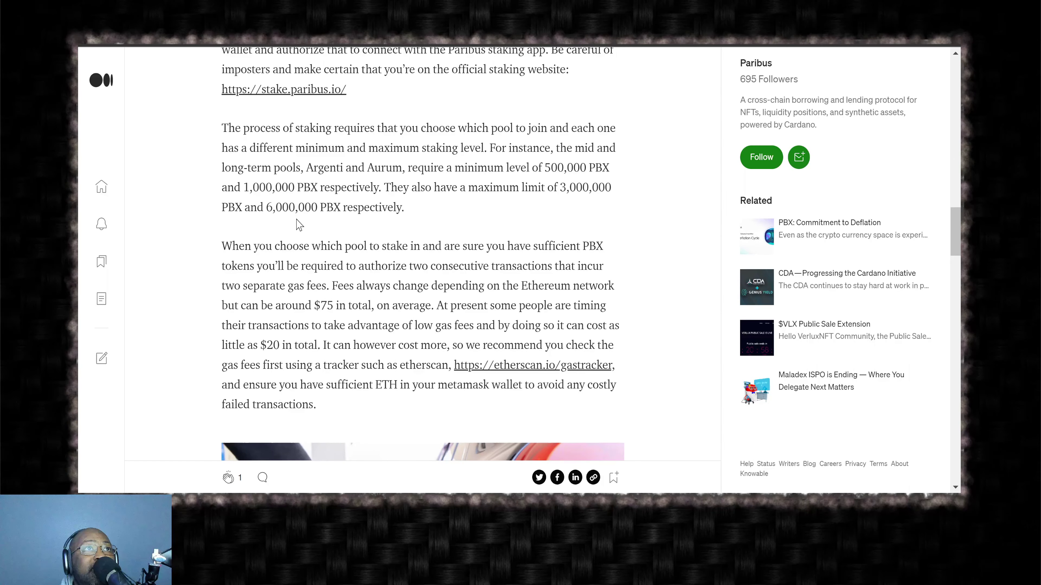
scroll(down, 3)
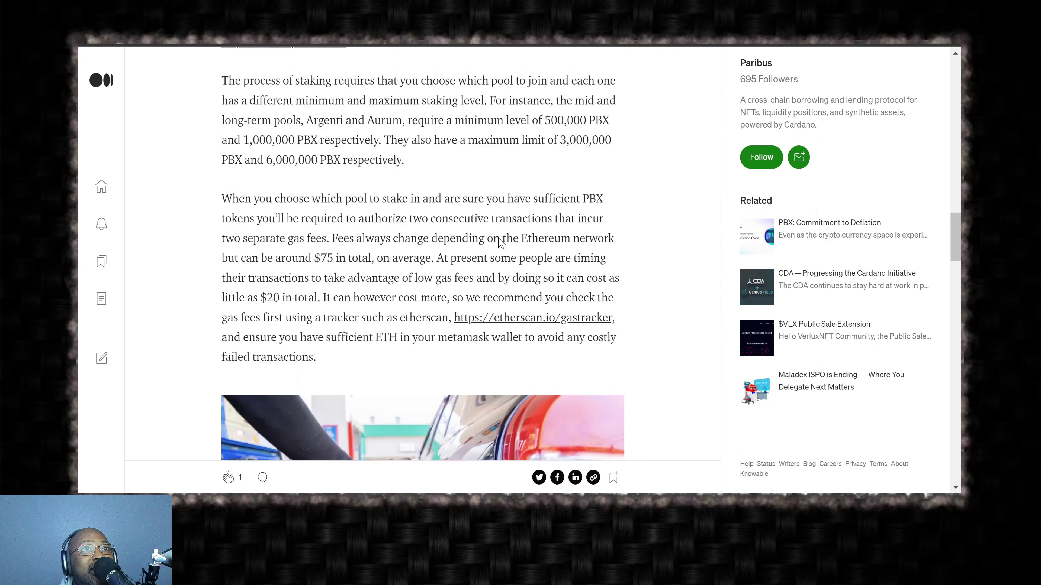
scroll(down, 3)
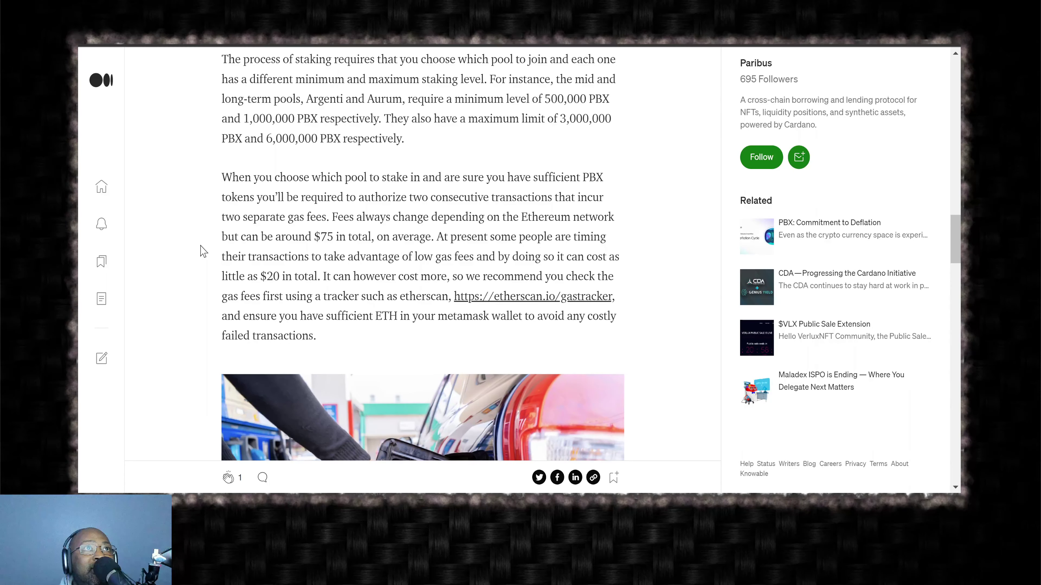
scroll(down, 3)
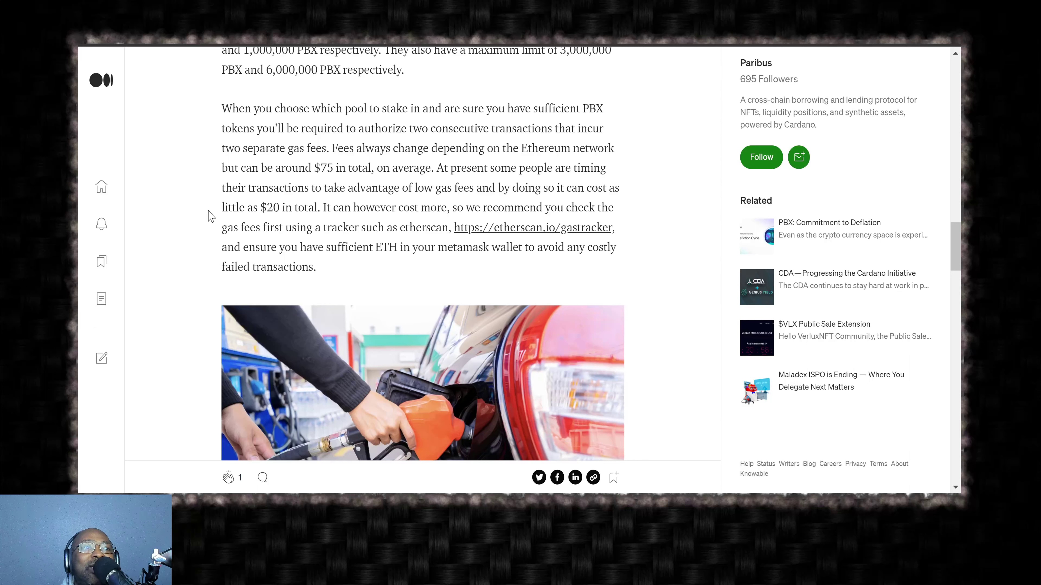
scroll(down, 3)
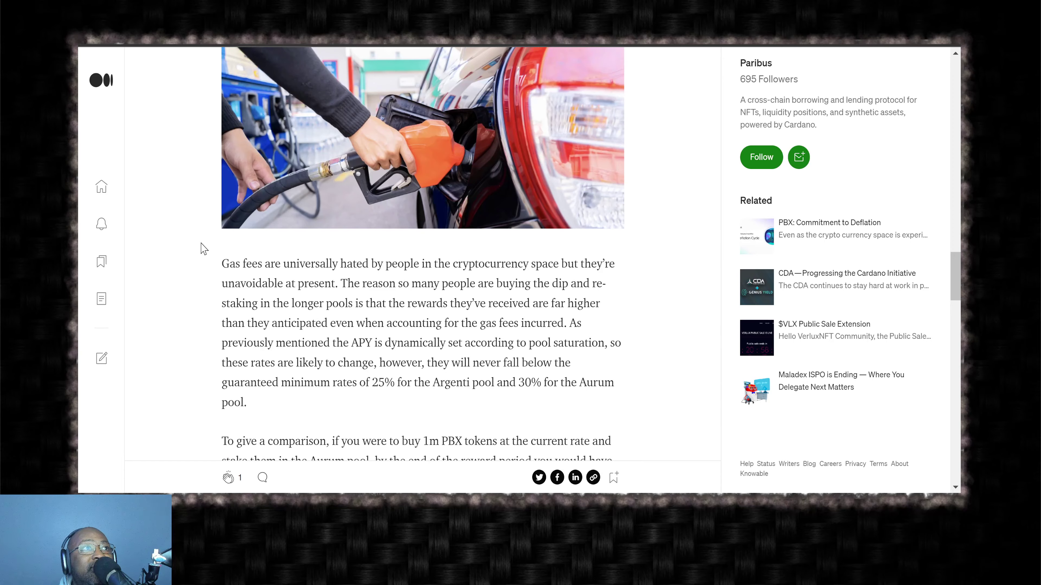
scroll(down, 3)
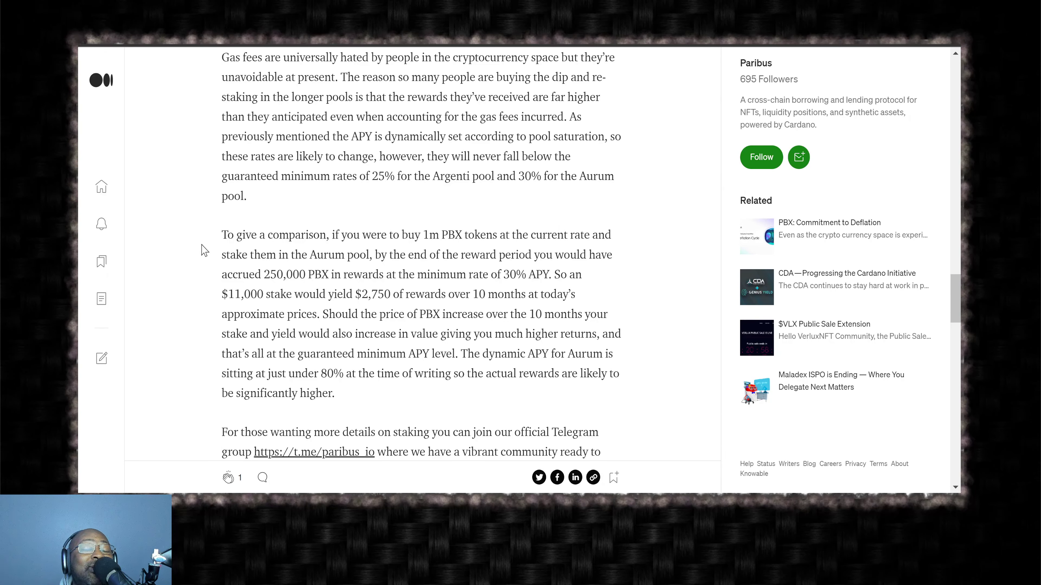
scroll(down, 3)
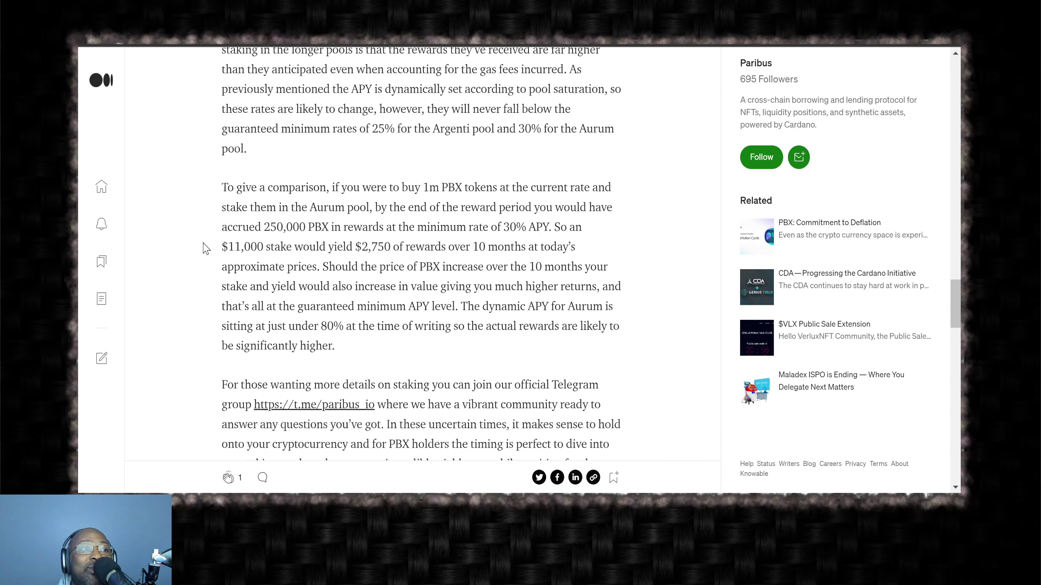
scroll(down, 3)
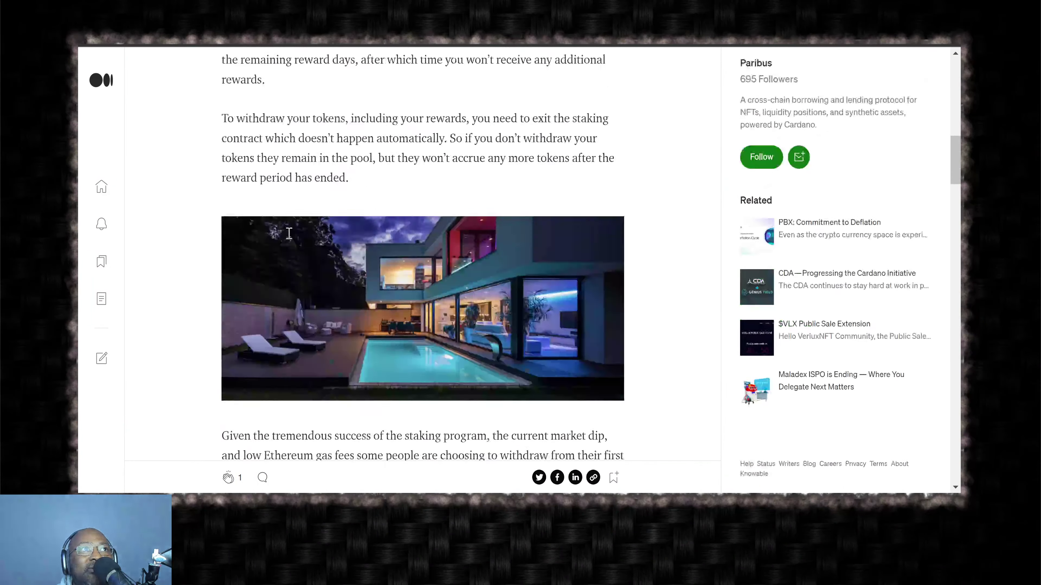
scroll(down, 3)
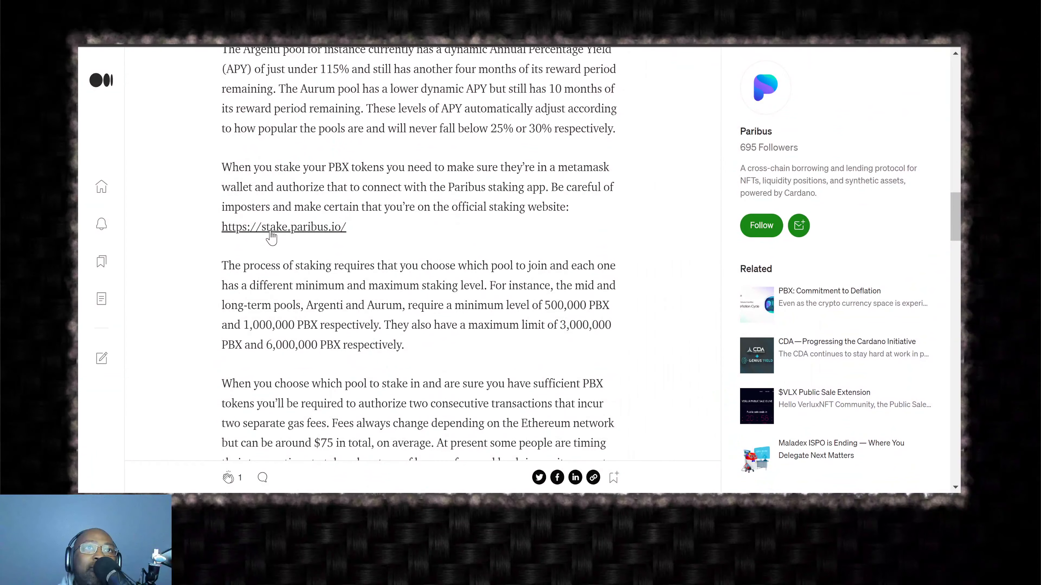
scroll(down, 3)
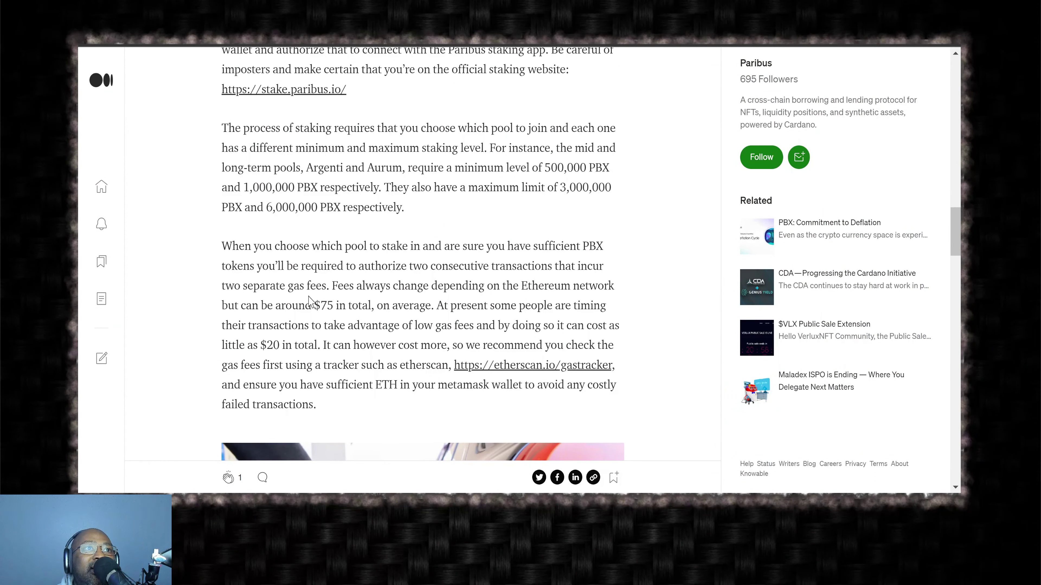
scroll(down, 3)
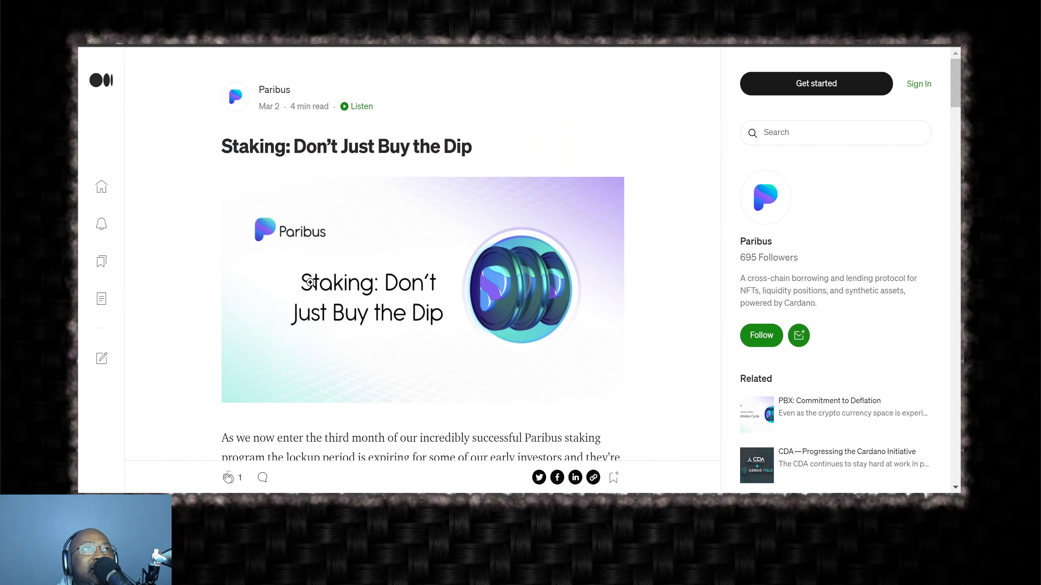
scroll(down, 3)
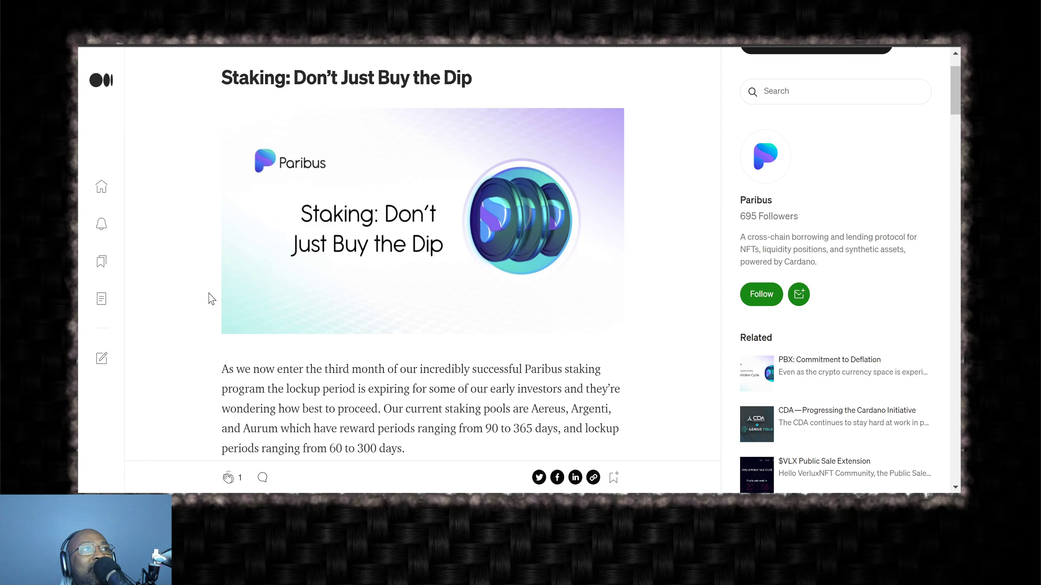
scroll(down, 3)
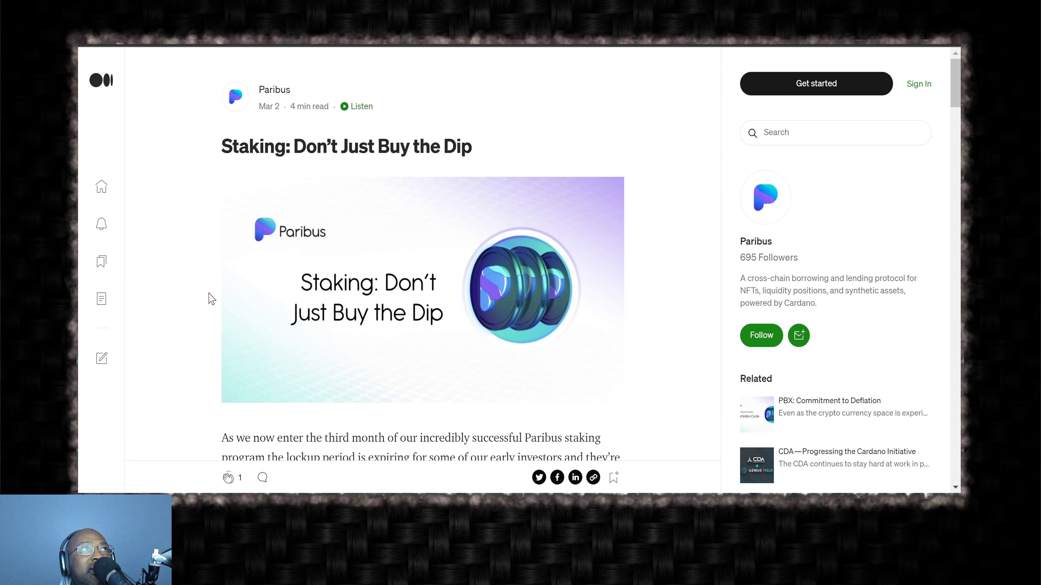
mouse_move(202, 284)
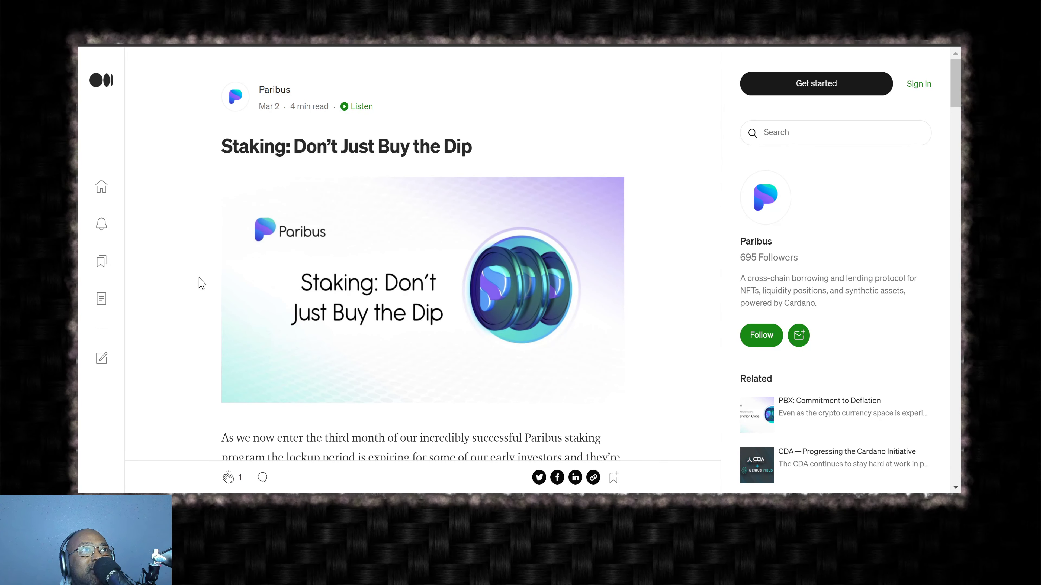
mouse_move(196, 289)
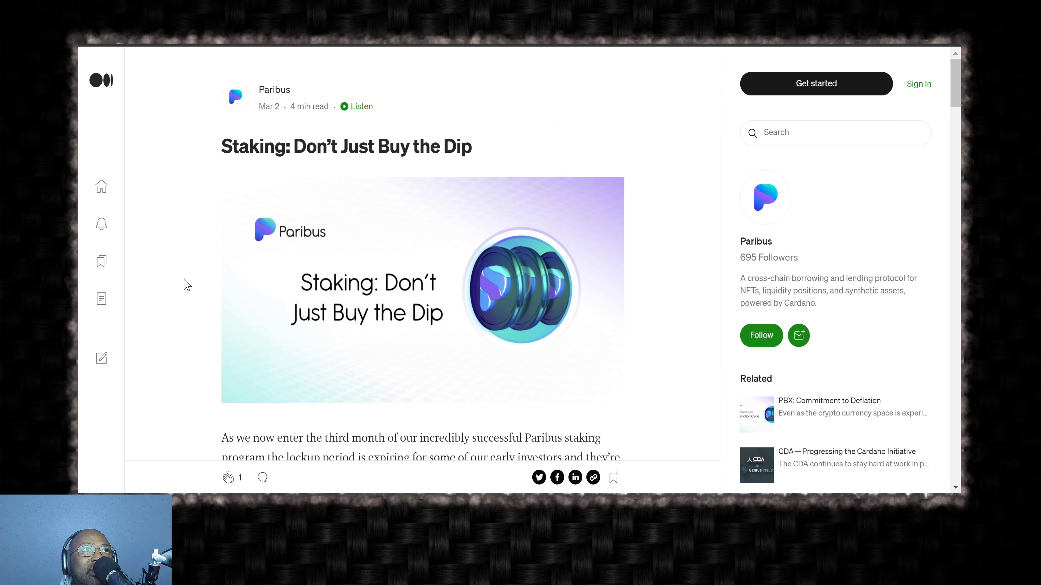
scroll(down, 3)
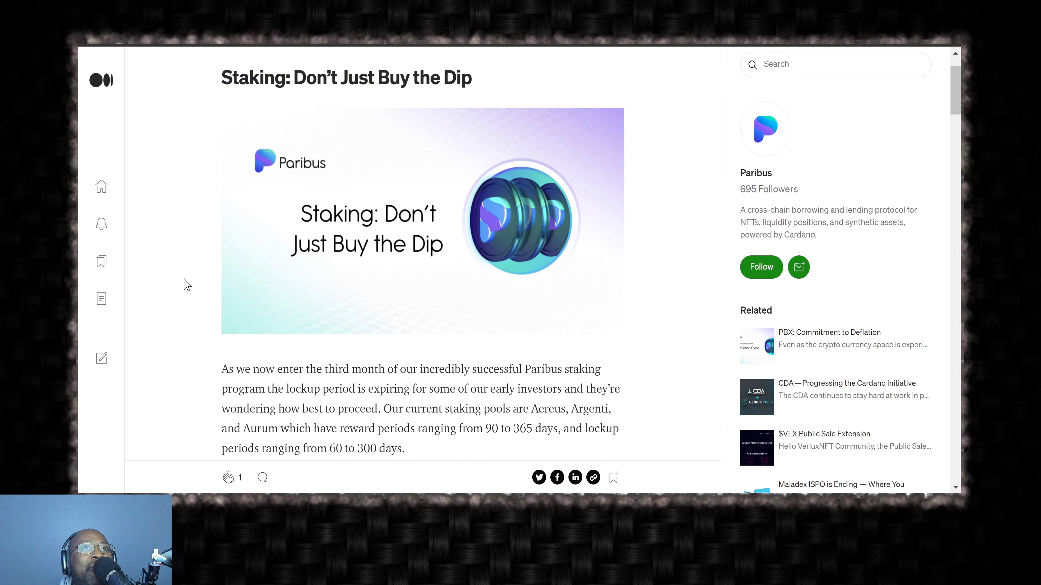